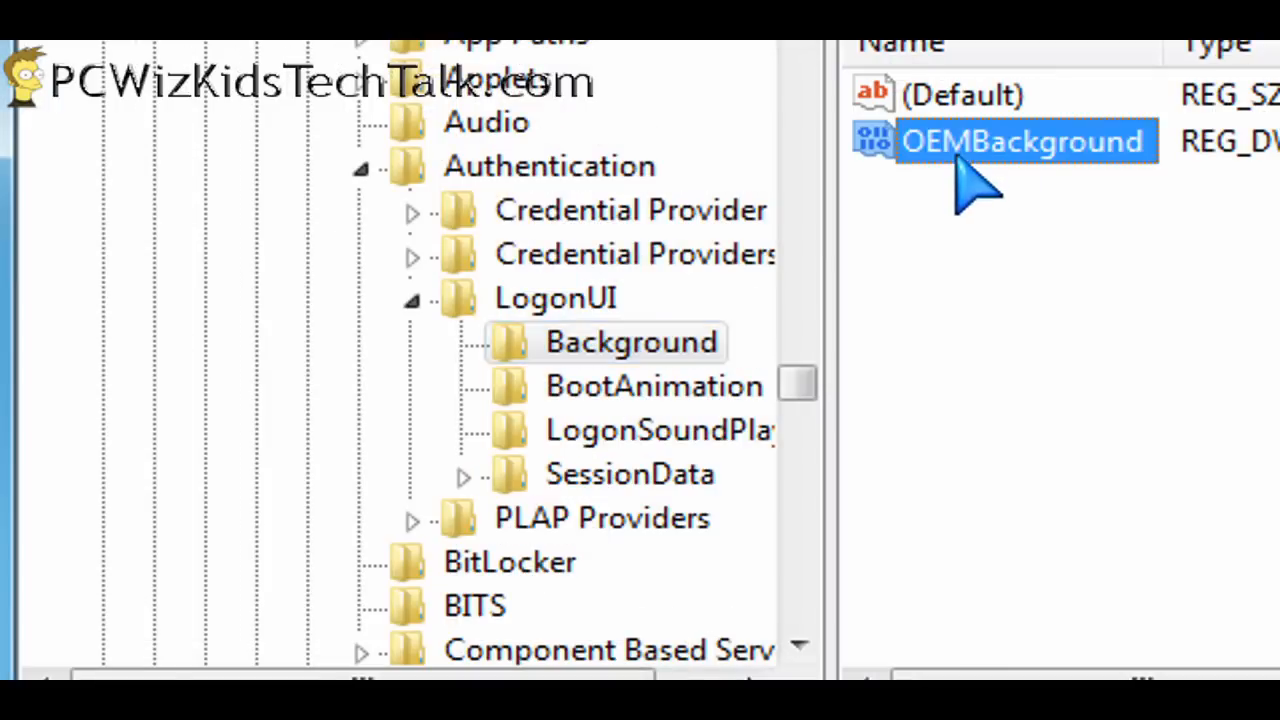
Change the OEMBackground DWORD data from 0 to 1 in hexadecimal.
{"action": "double_click", "coordinate": [1020, 140]}
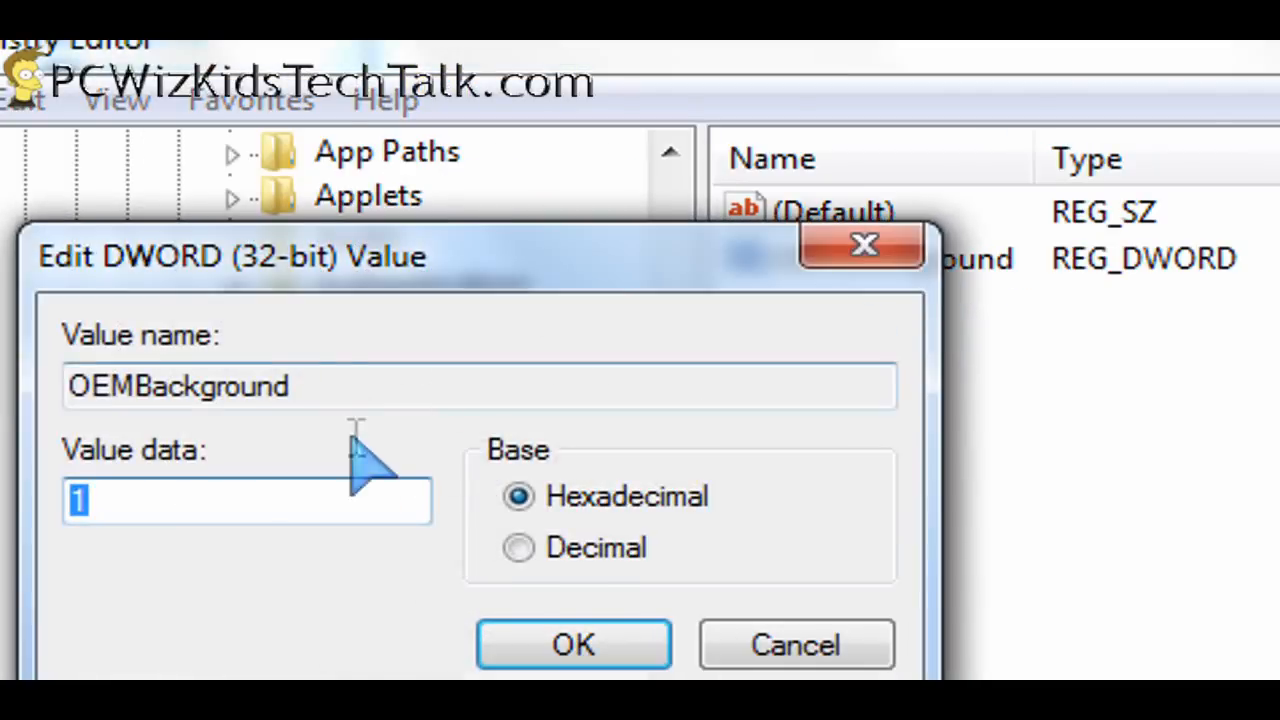
{"action": "type", "text": "0"}
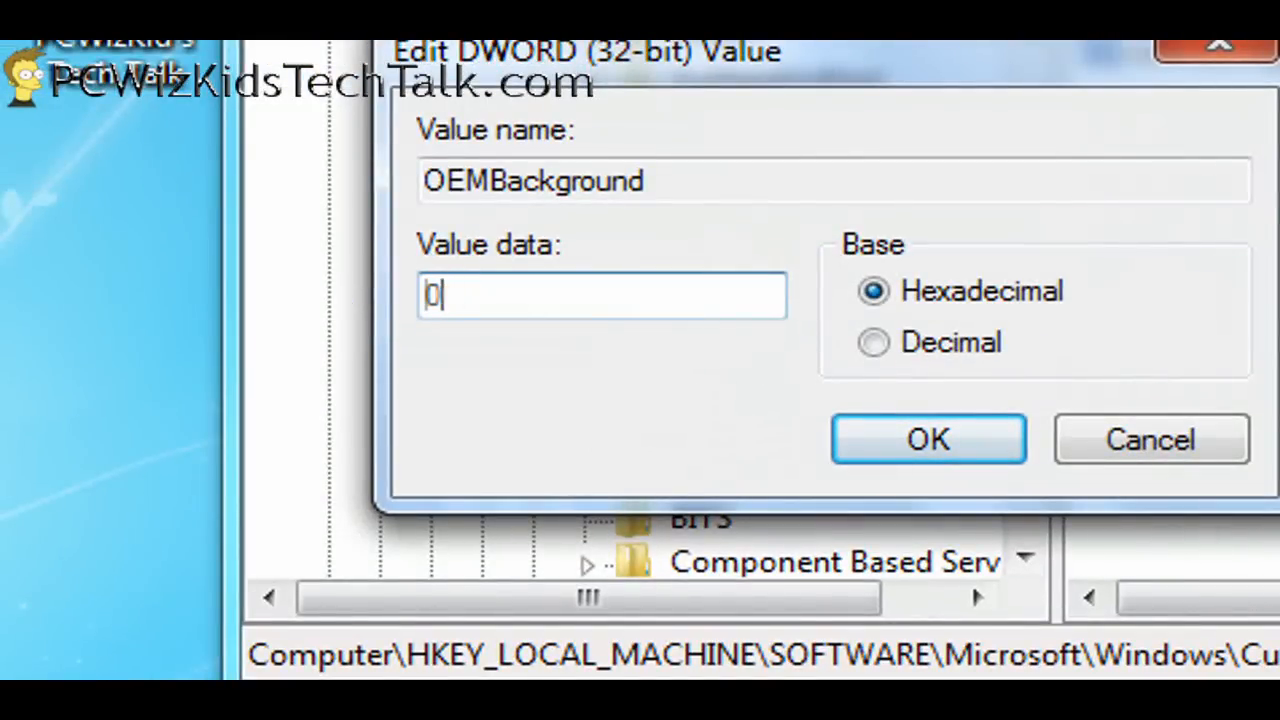
{"action": "type", "text": "1"}
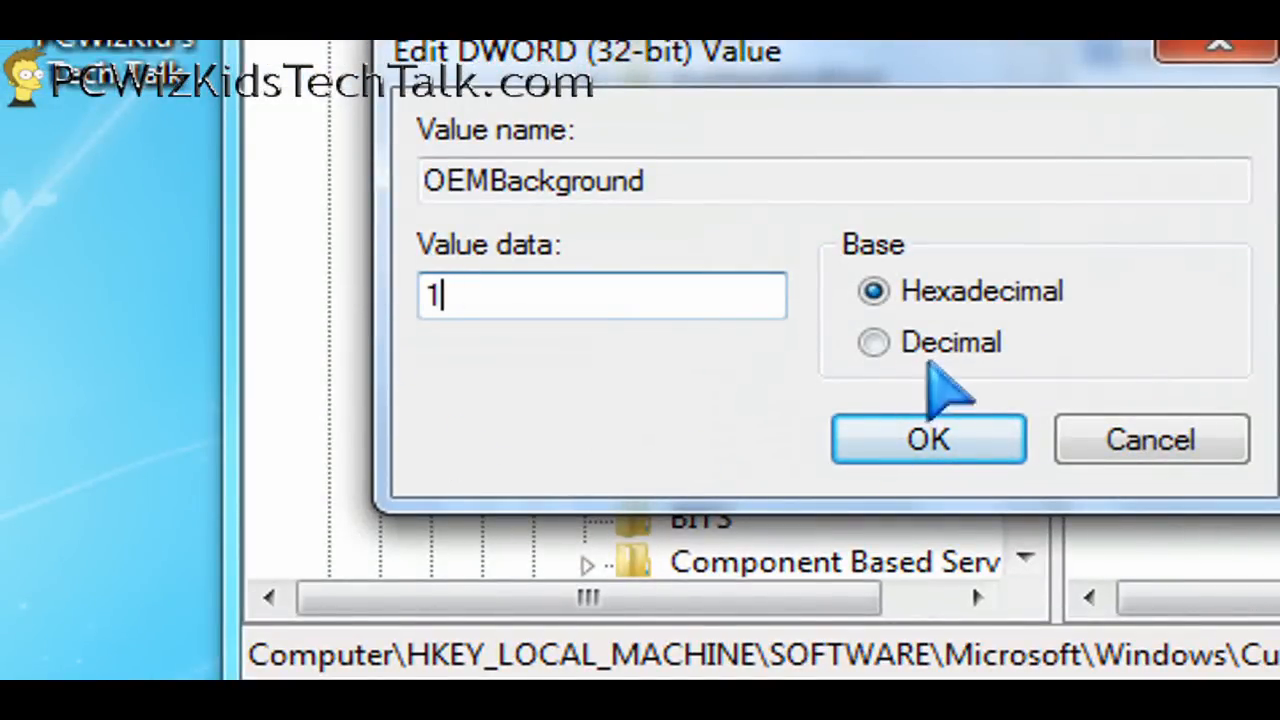
{"action": "left_click", "coordinate": [928, 439]}
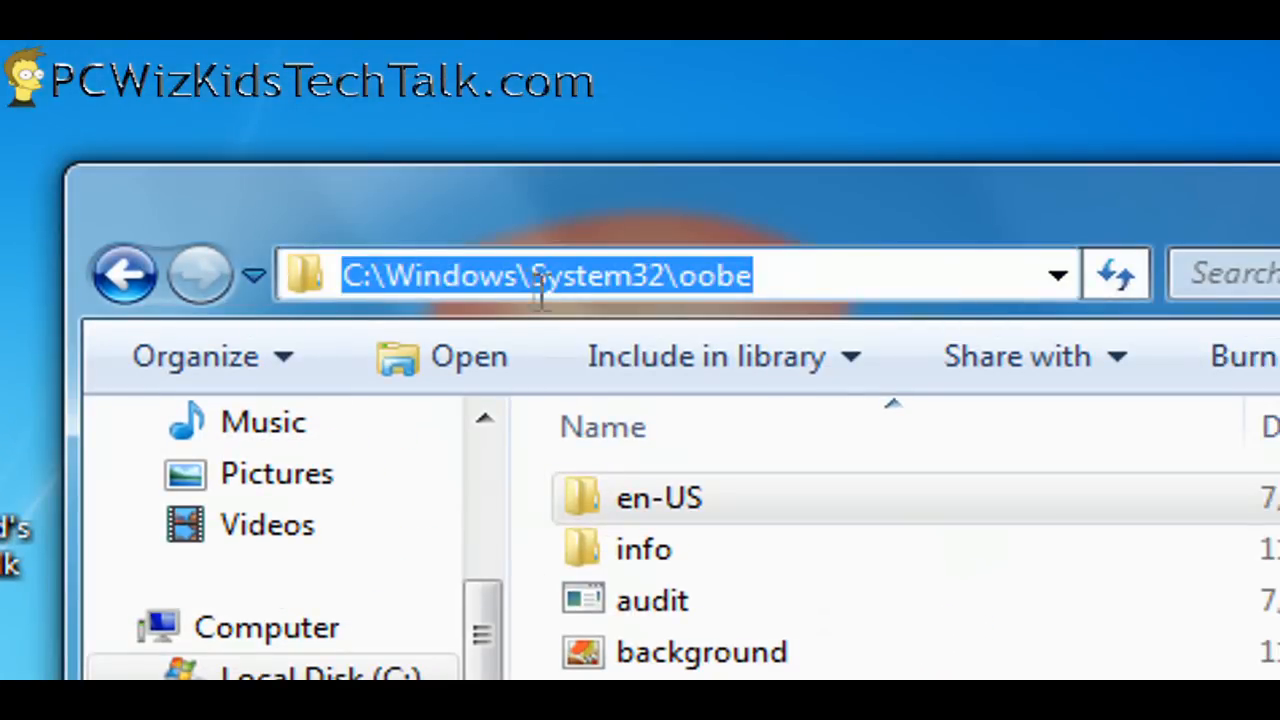
{"action": "mouse_move", "coordinate": [645, 550]}
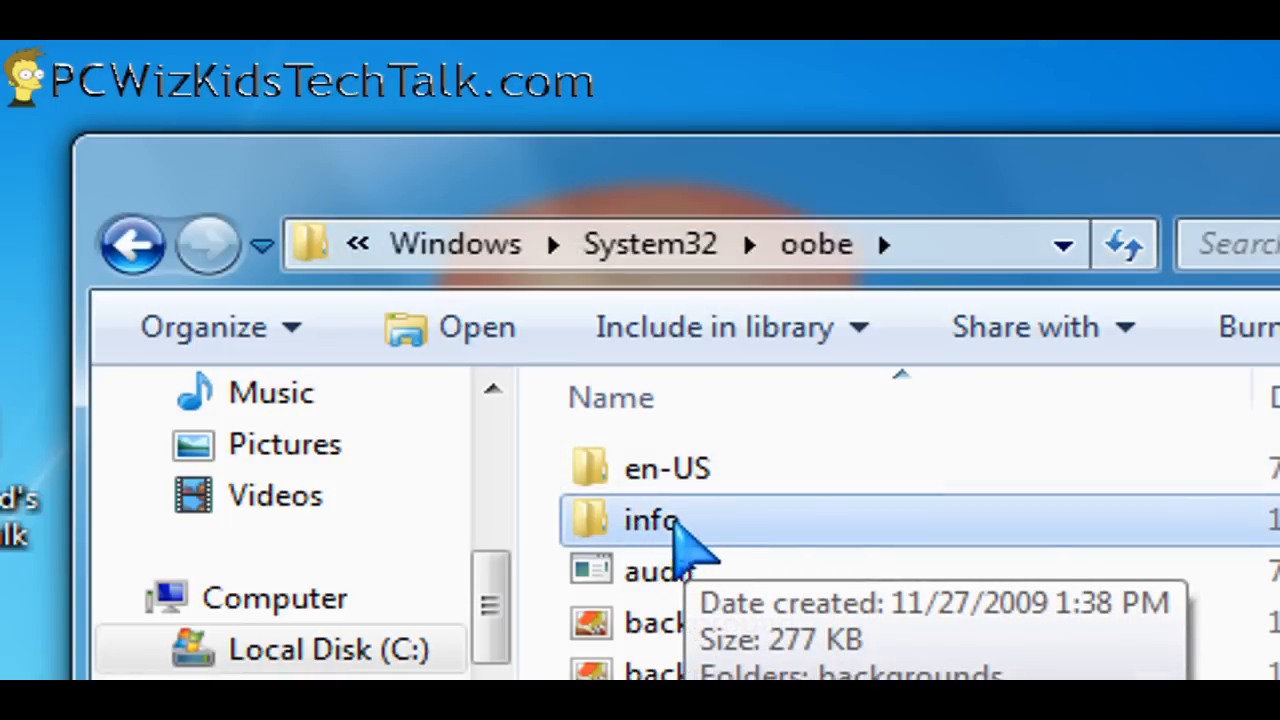
Browse into oobe\info\backgrounds to view the backgroundDefault bitmap and JPEG.
{"action": "double_click", "coordinate": [651, 520]}
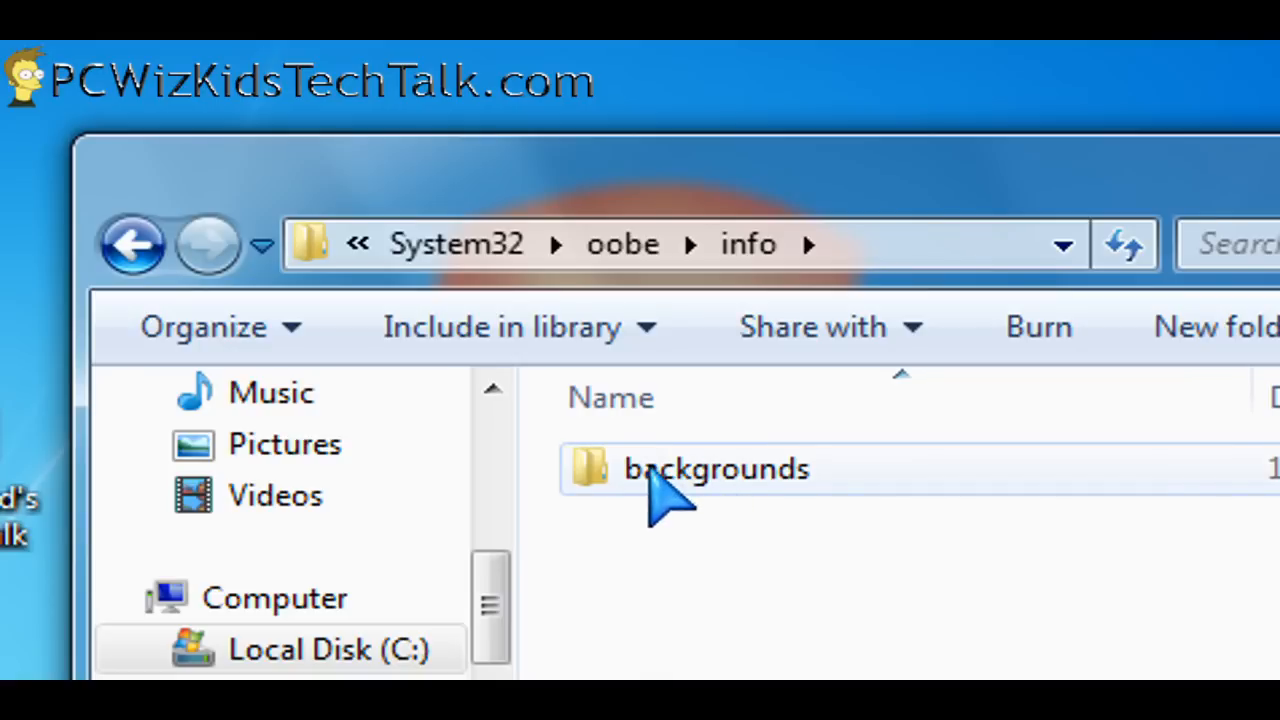
{"action": "double_click", "coordinate": [714, 469]}
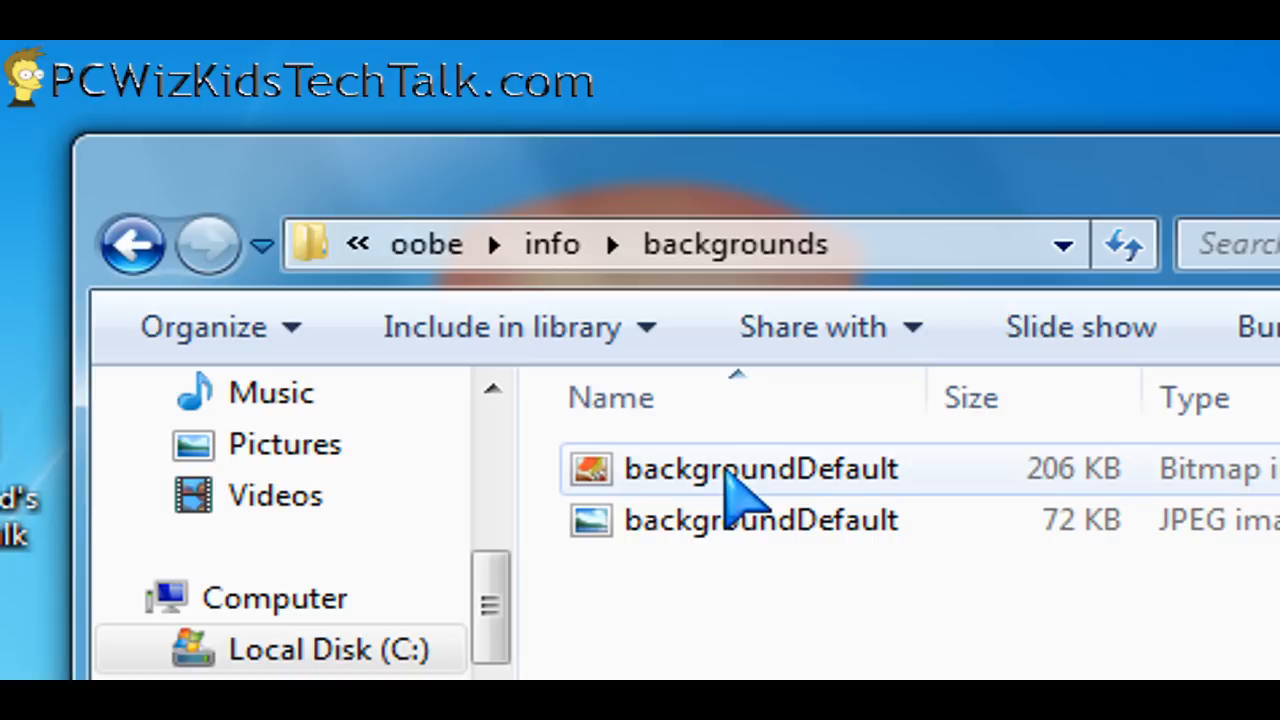
{"action": "mouse_move", "coordinate": [760, 519]}
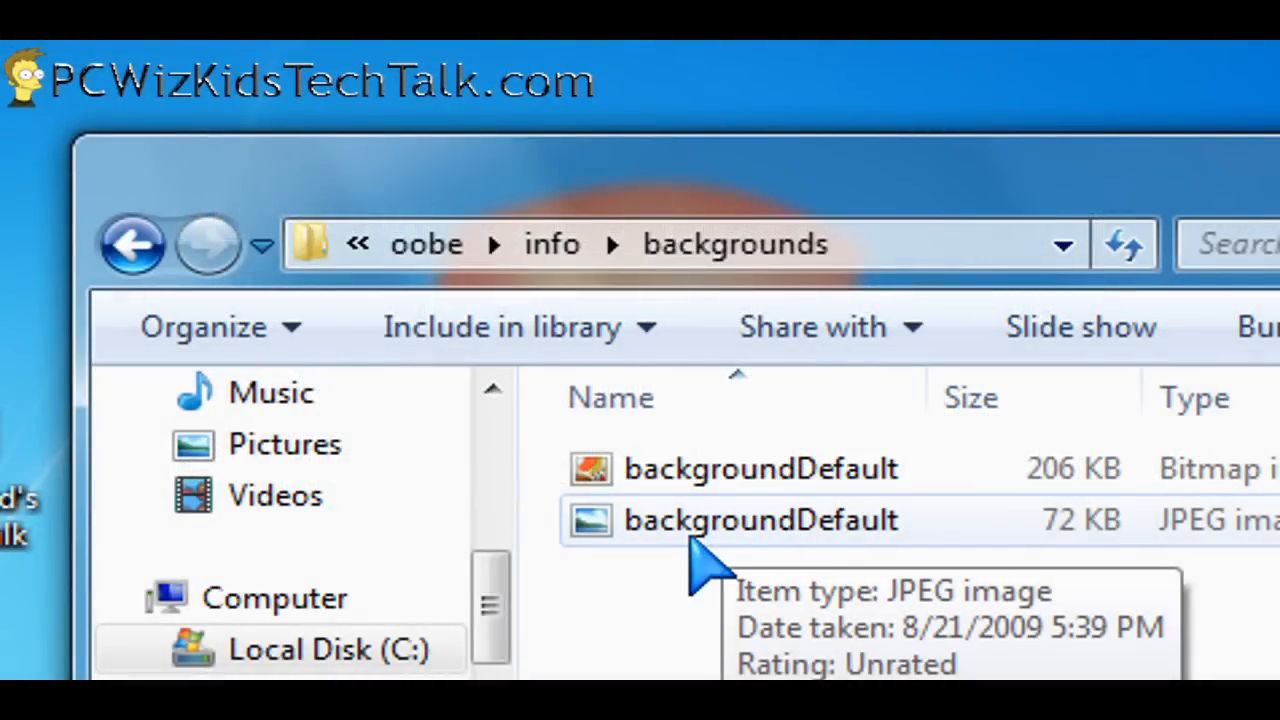
{"action": "mouse_move", "coordinate": [700, 530]}
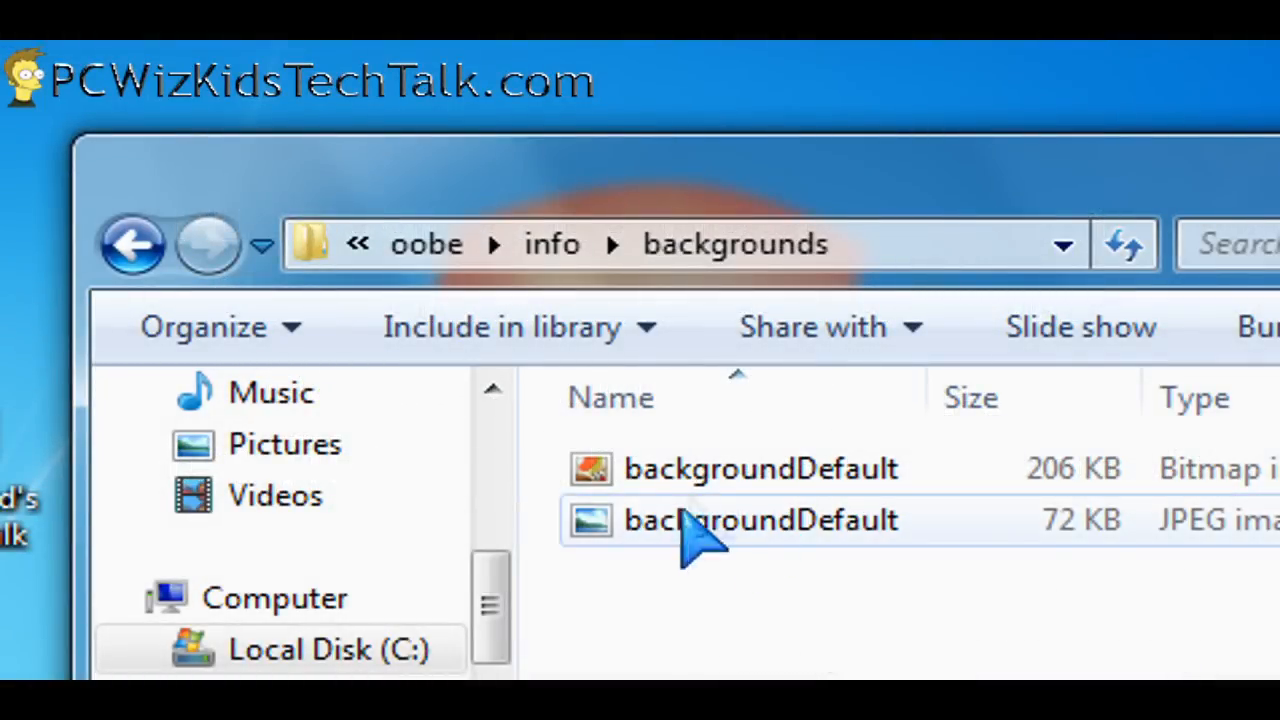